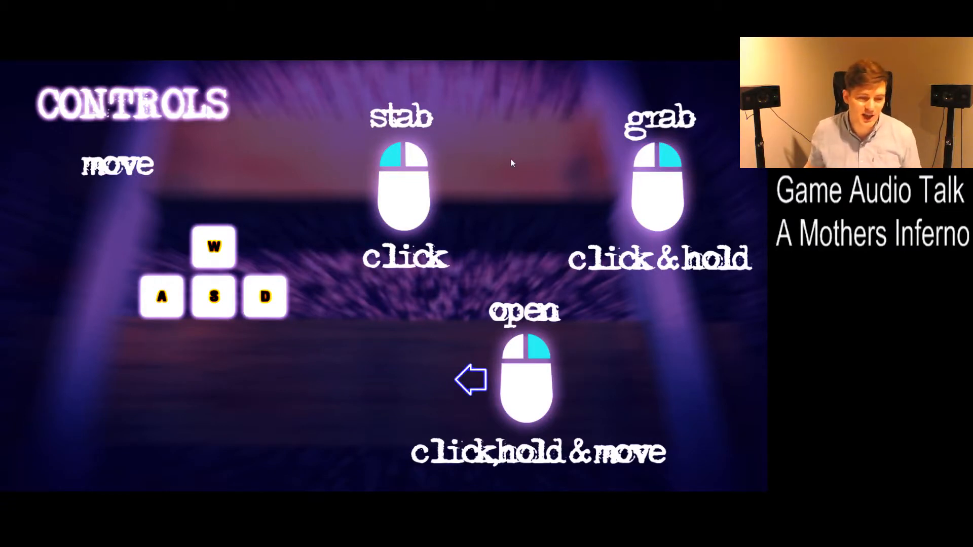
{"action": "mouse_move", "coordinate": [591, 191]}
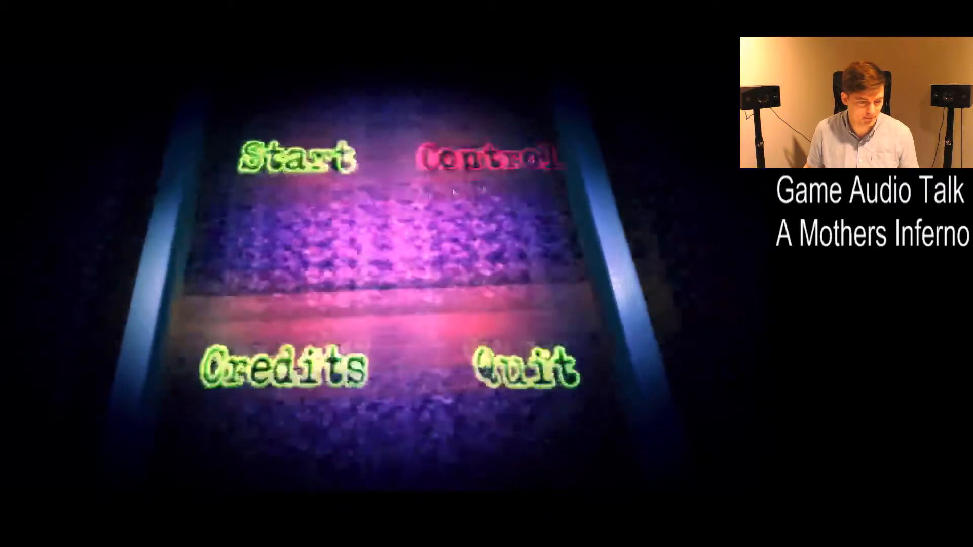
Step: Start a new game from the main menu, beginning inside the dim train carriage
{"action": "left_click", "coordinate": [298, 158]}
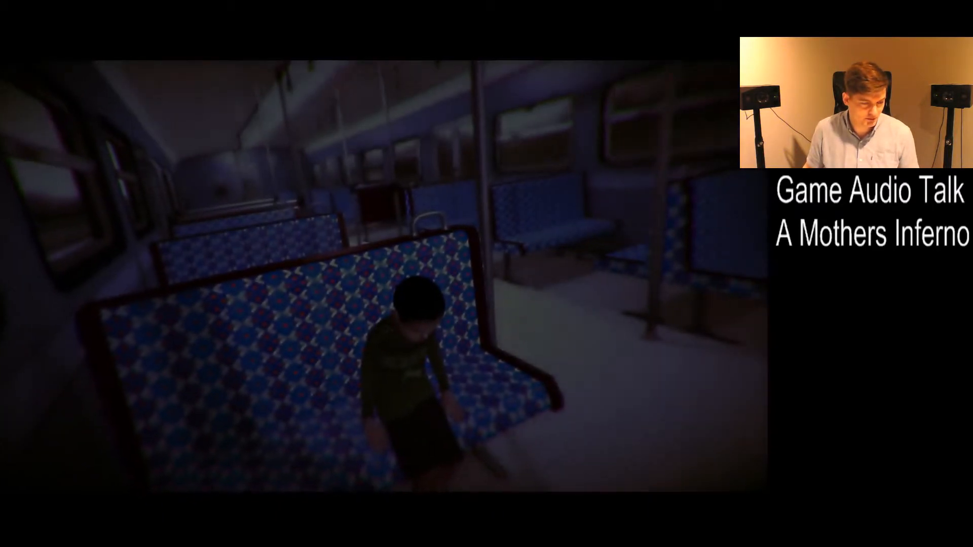